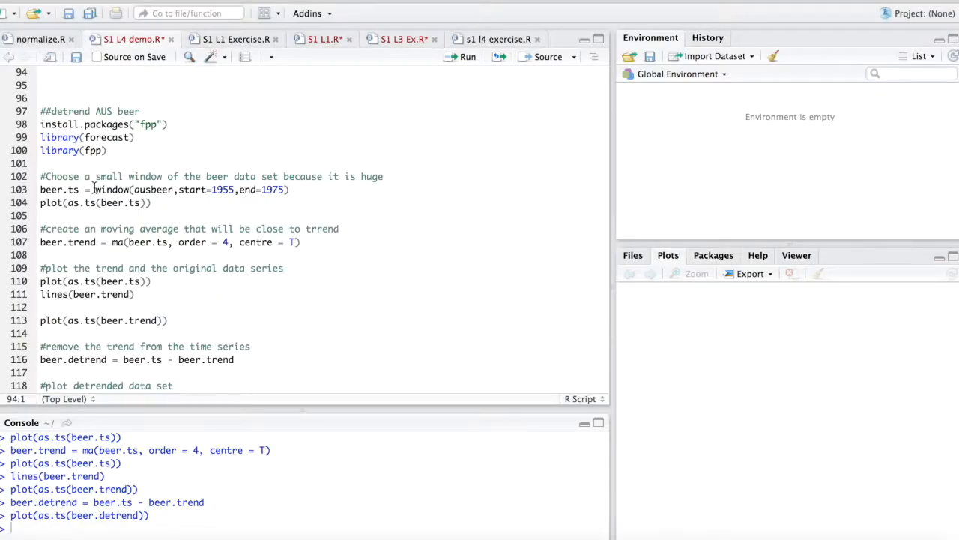
Step: Select the ausbeer dataset name and run the window() line creating beer.ts for 1956–1975
left_click(129, 124)
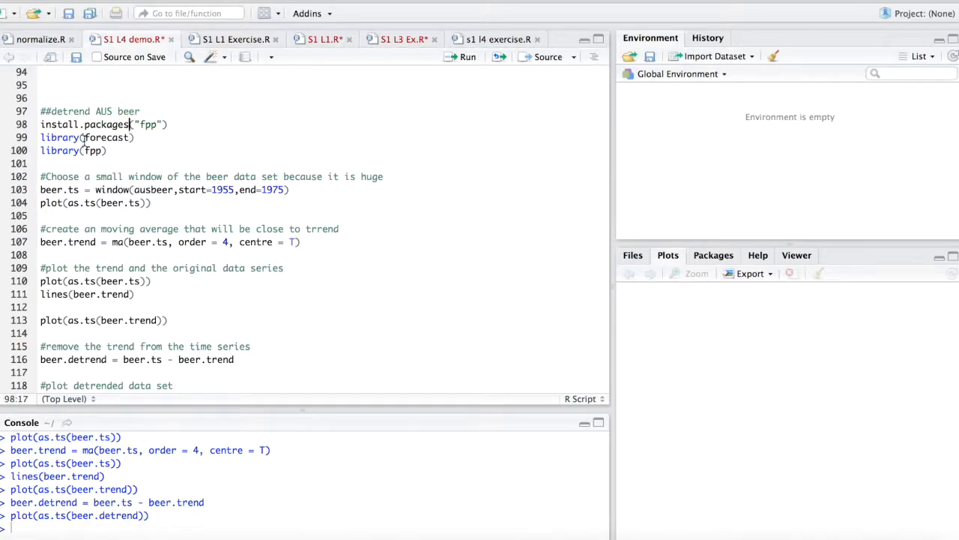
double_click(153, 189)
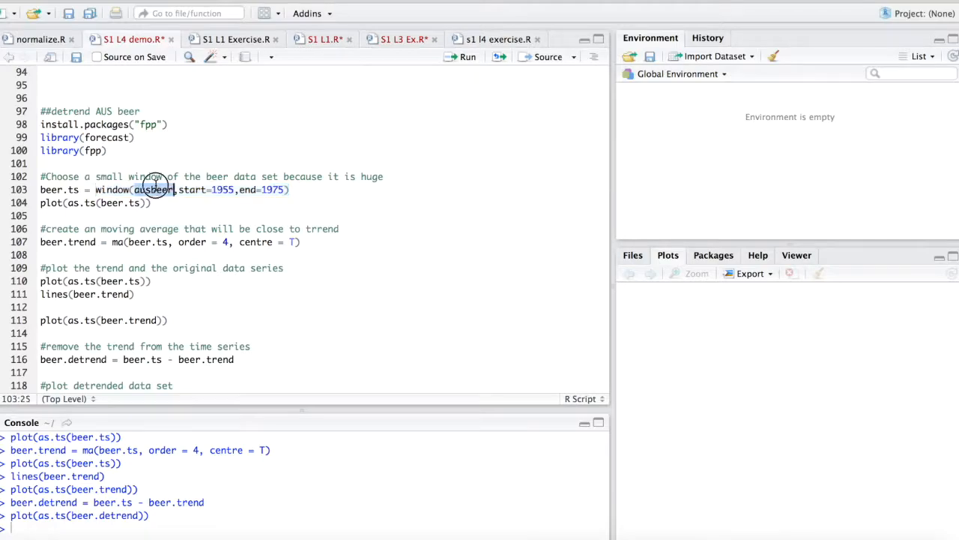
double_click(153, 189)
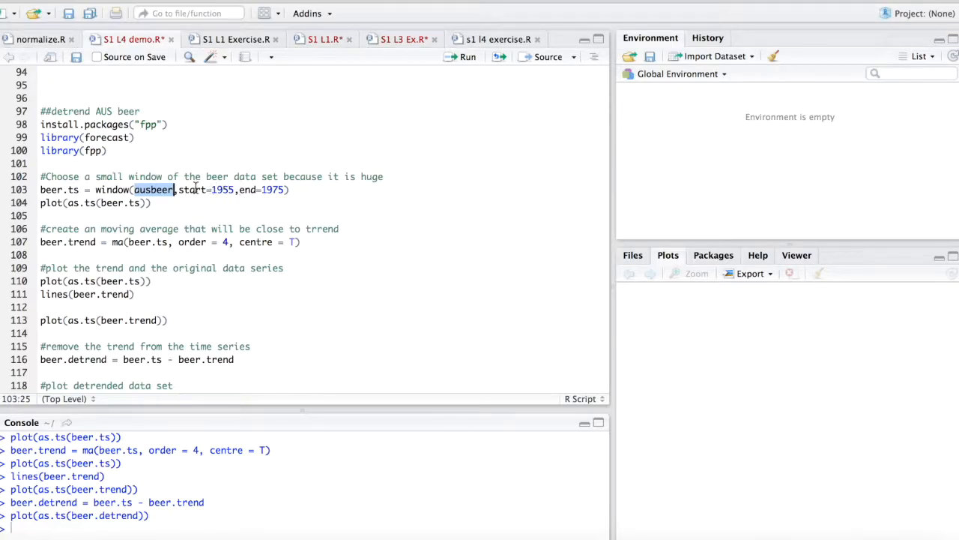
left_click_drag(178, 189, 238, 189)
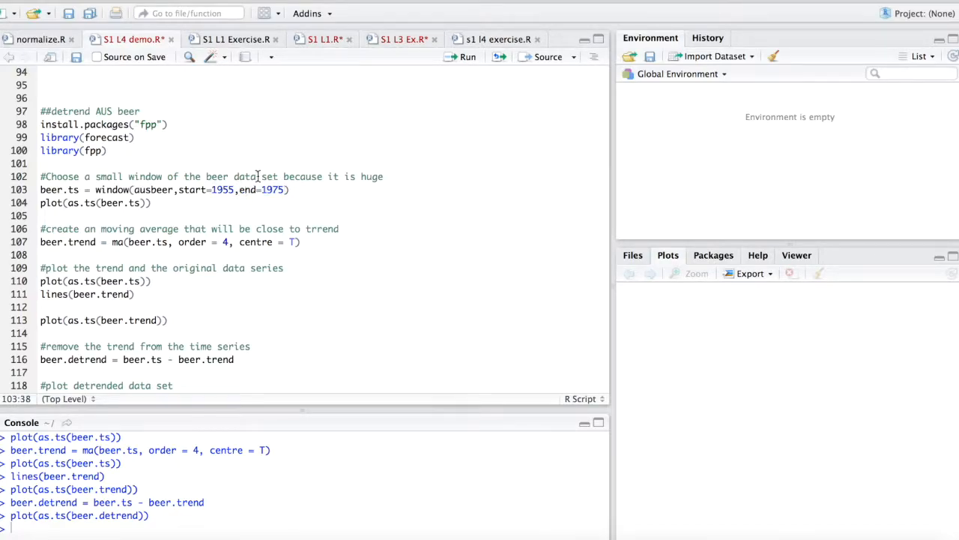
left_click(468, 56)
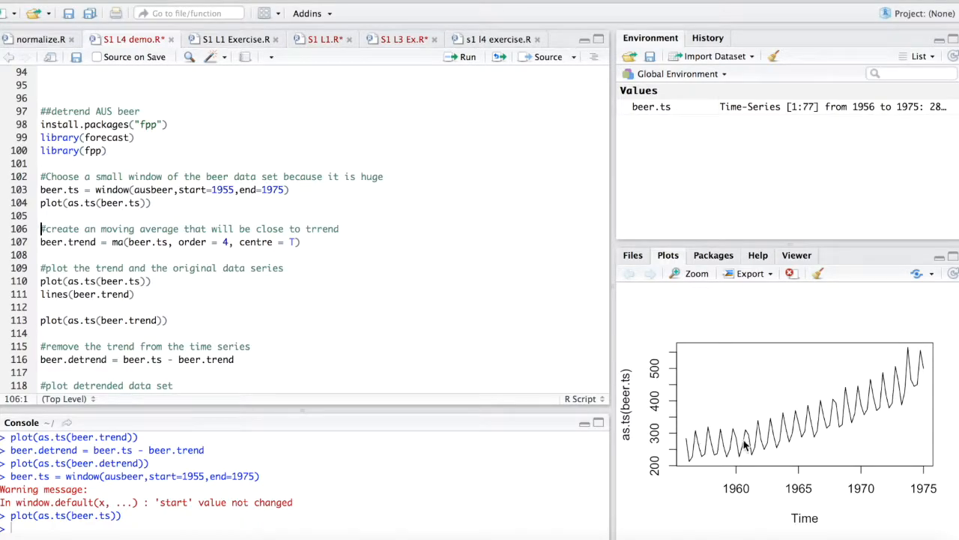
mouse_move(772, 432)
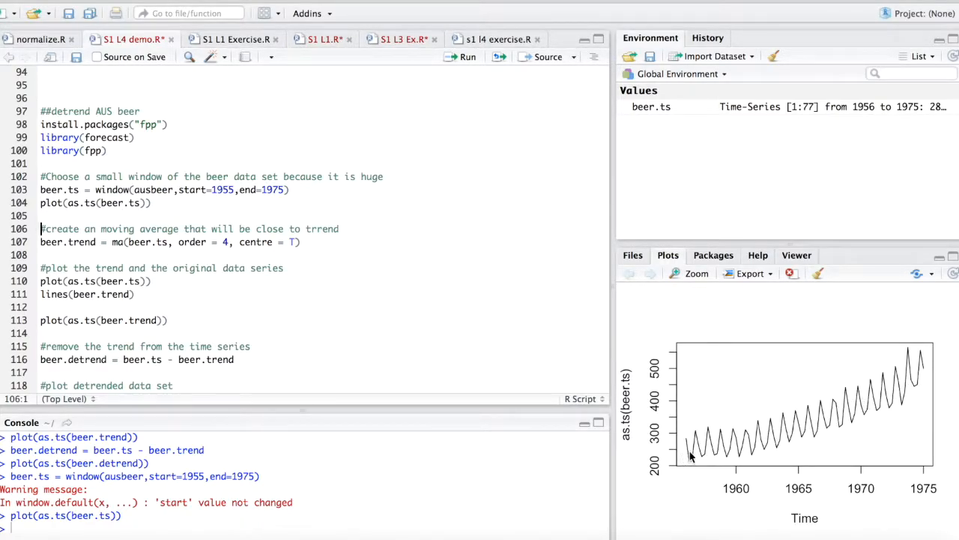
mouse_move(896, 387)
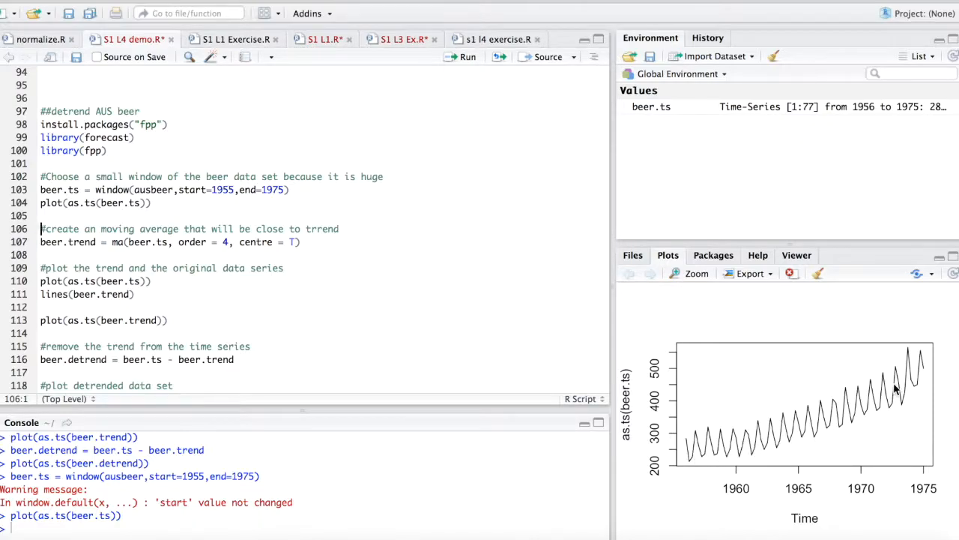
mouse_move(722, 447)
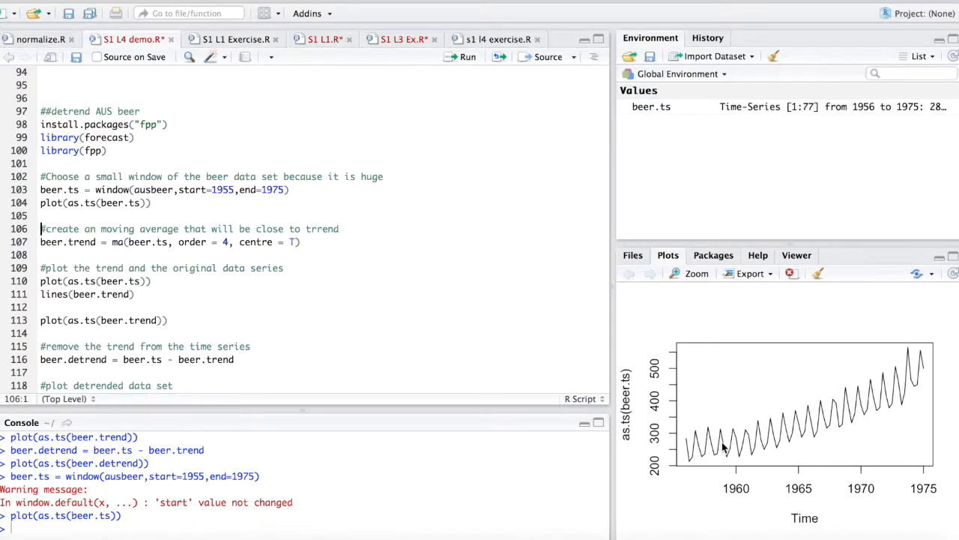
mouse_move(746, 450)
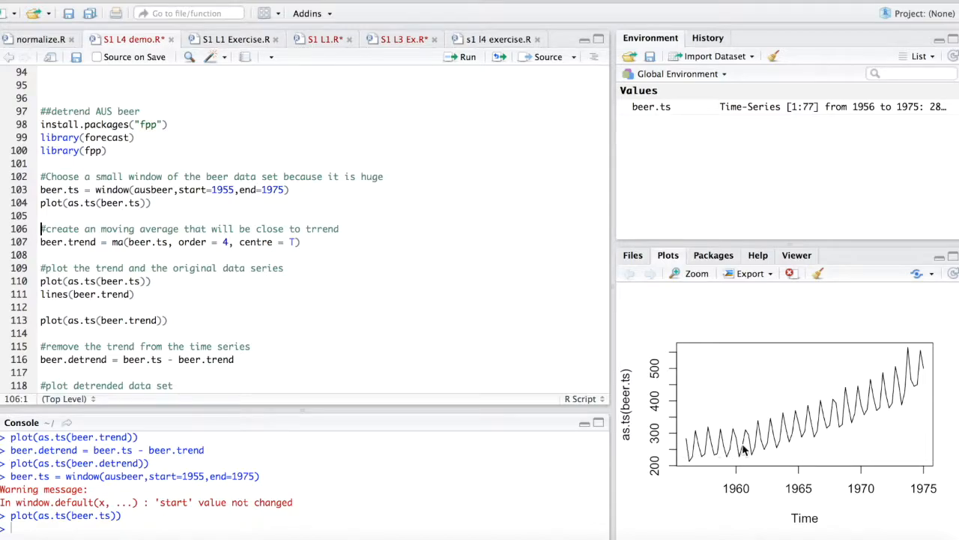
mouse_move(915, 381)
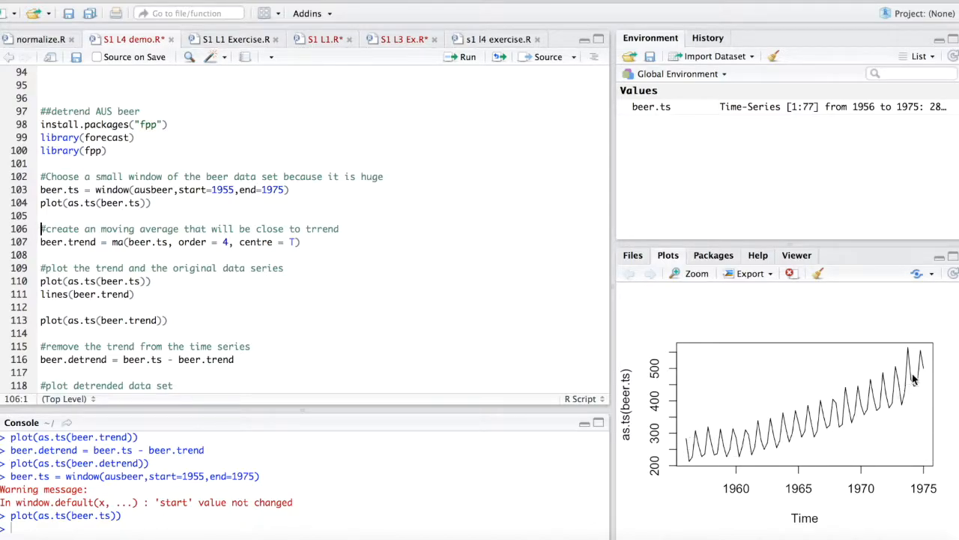
mouse_move(779, 448)
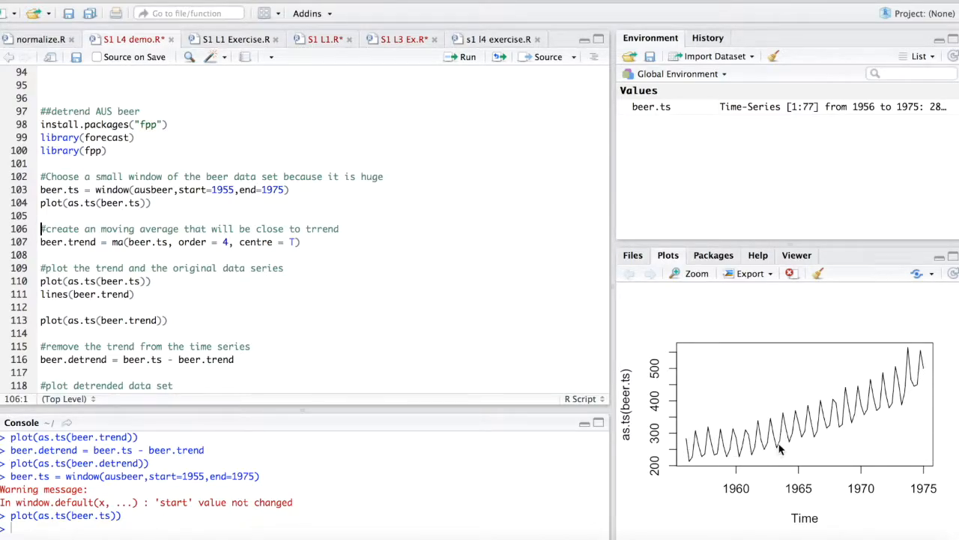
mouse_move(812, 408)
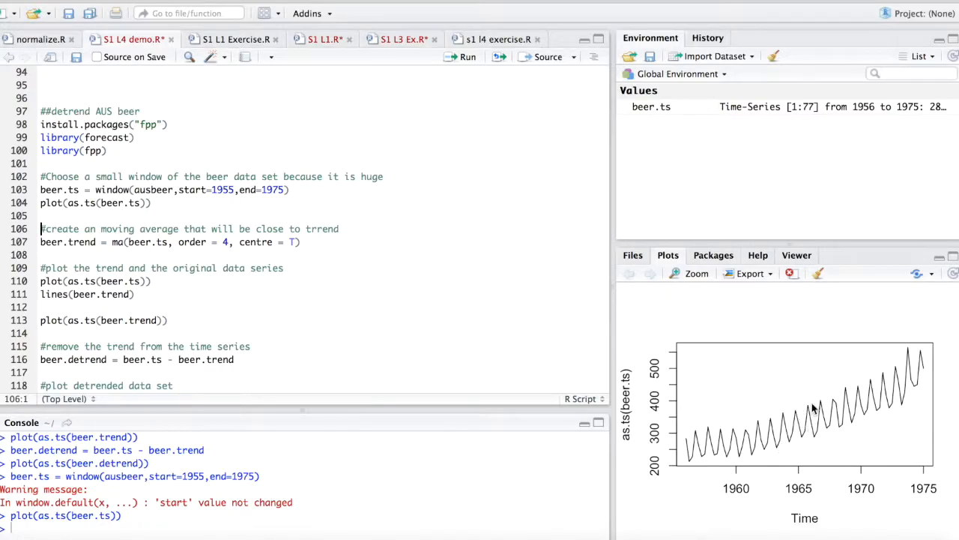
mouse_move(750, 456)
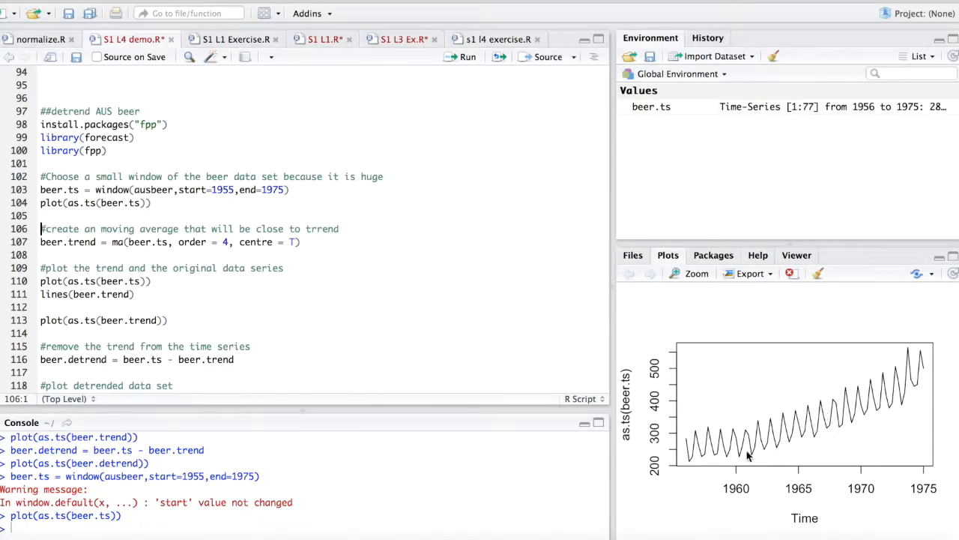
mouse_move(885, 375)
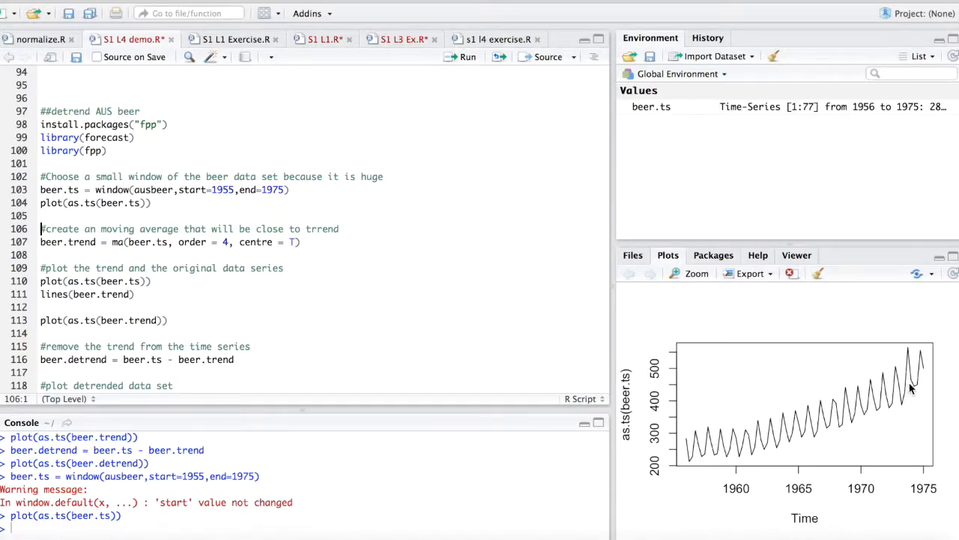
mouse_move(807, 427)
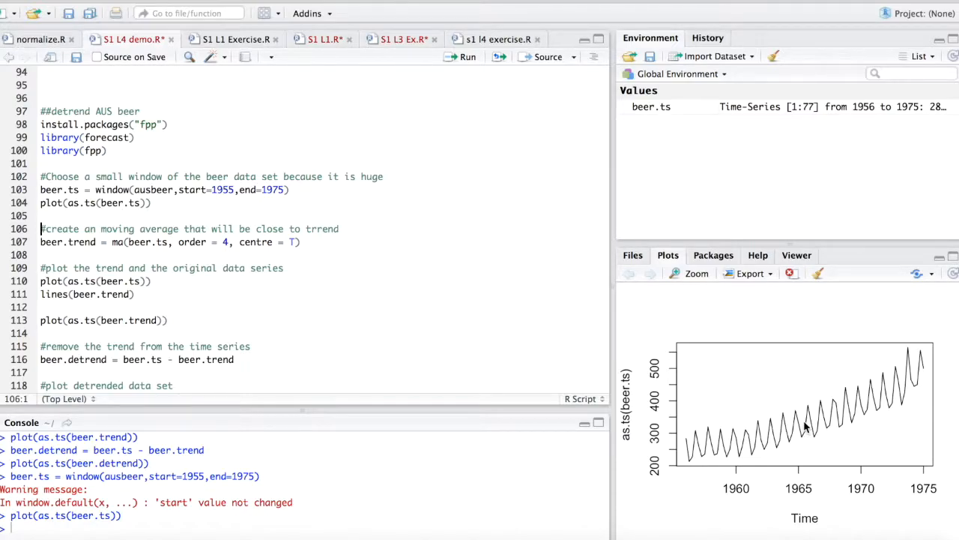
mouse_move(863, 429)
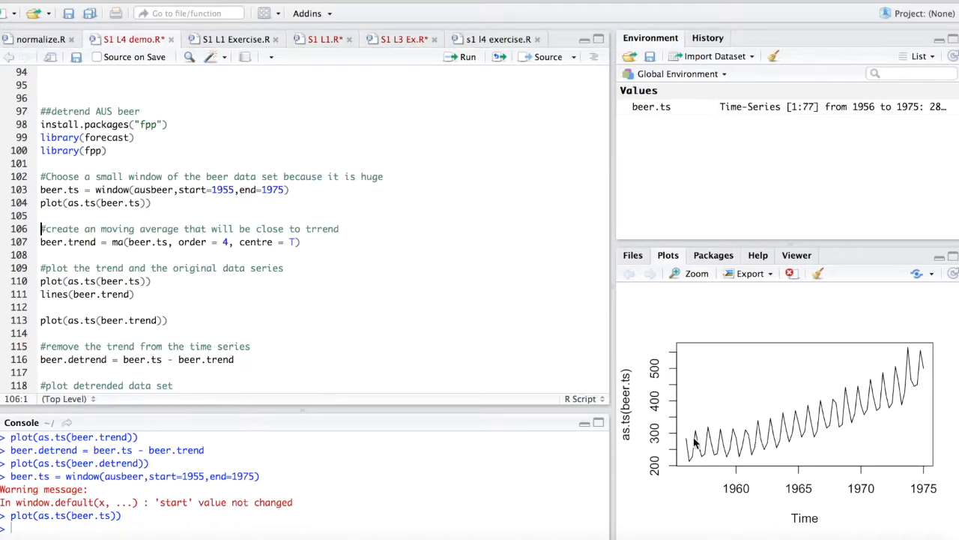
mouse_move(802, 462)
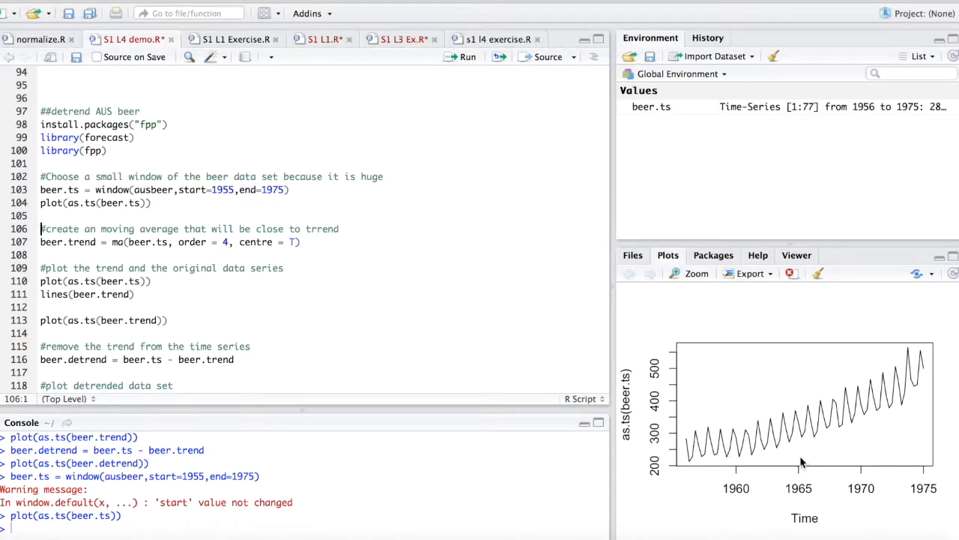
mouse_move(903, 441)
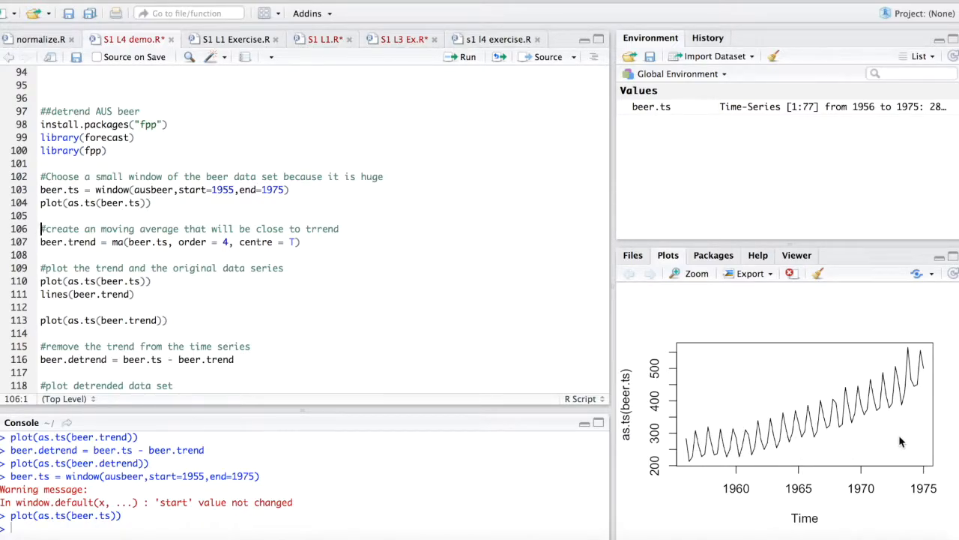
mouse_move(757, 447)
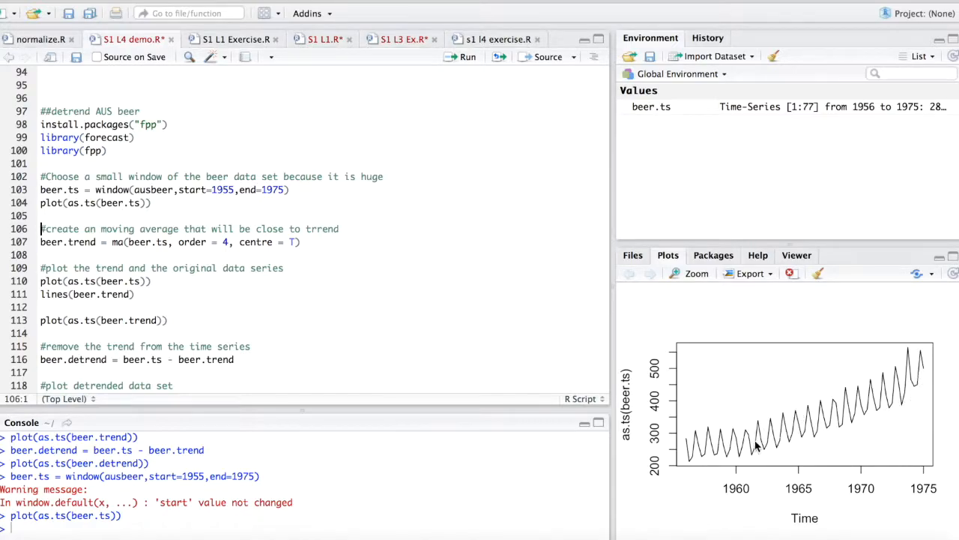
mouse_move(728, 444)
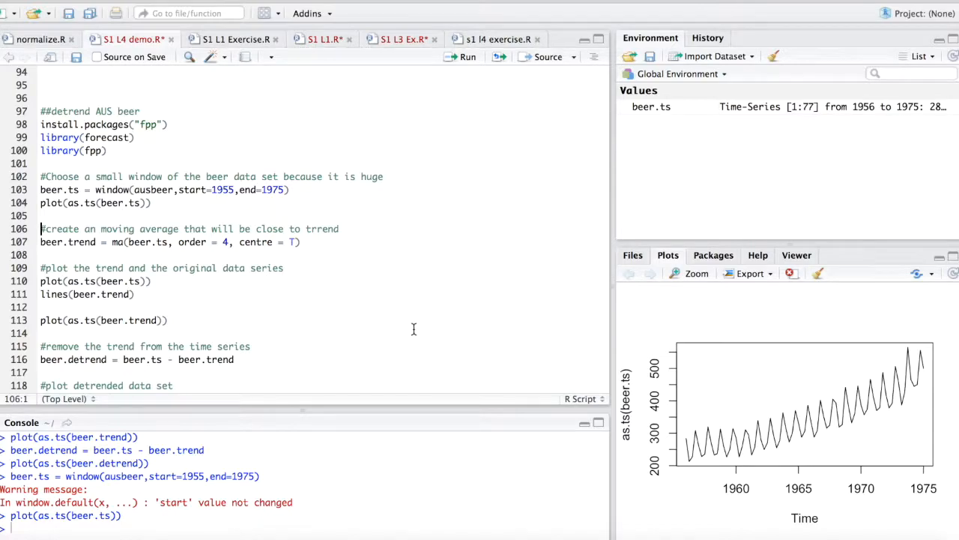
left_click(191, 241)
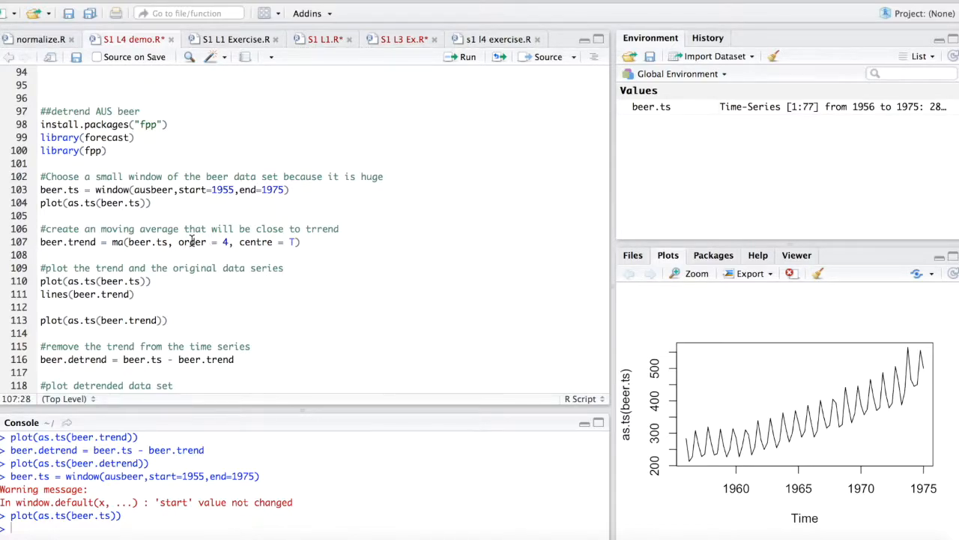
mouse_move(276, 252)
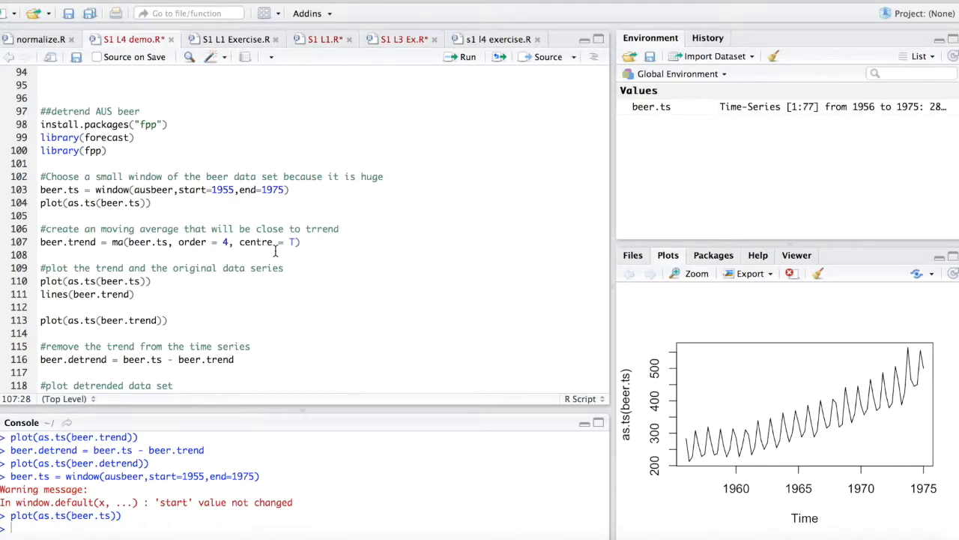
mouse_move(129, 247)
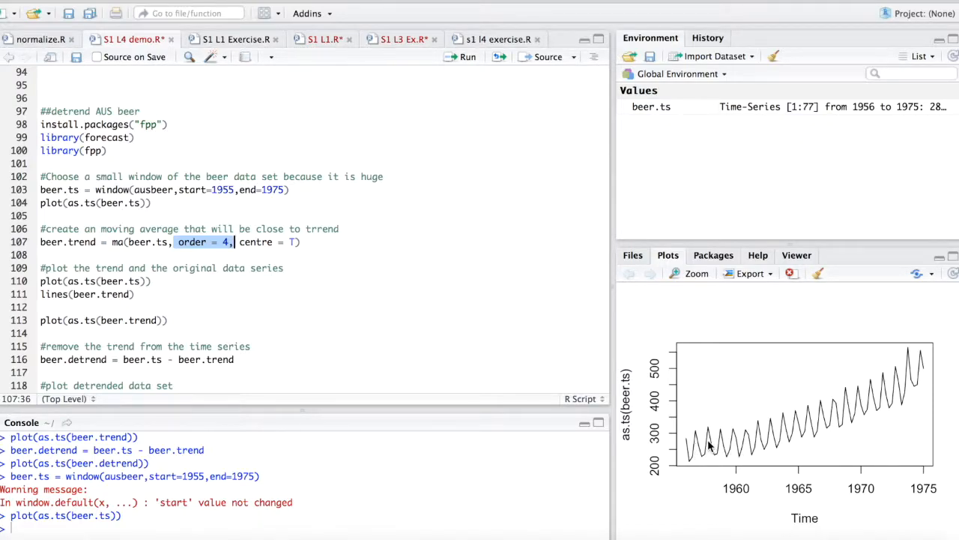
mouse_move(798, 420)
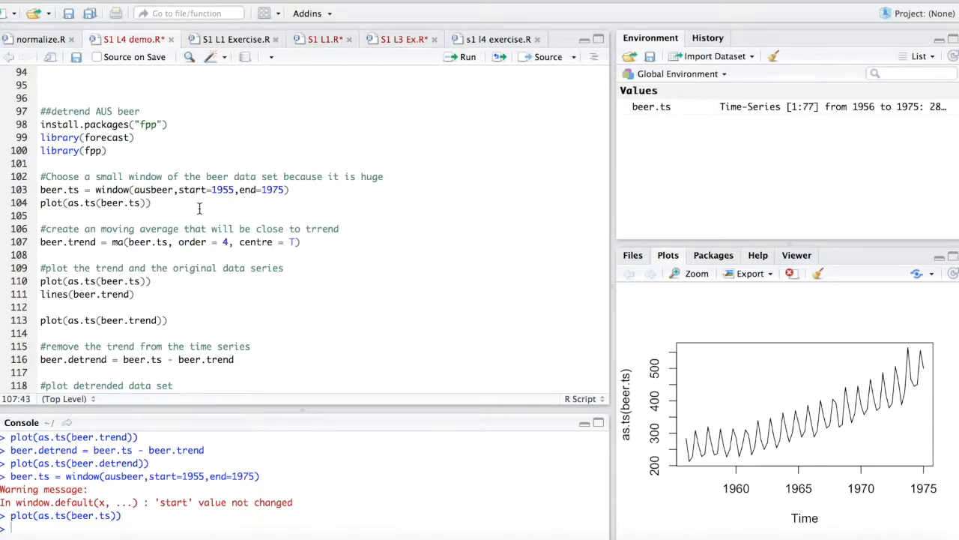
left_click(468, 57)
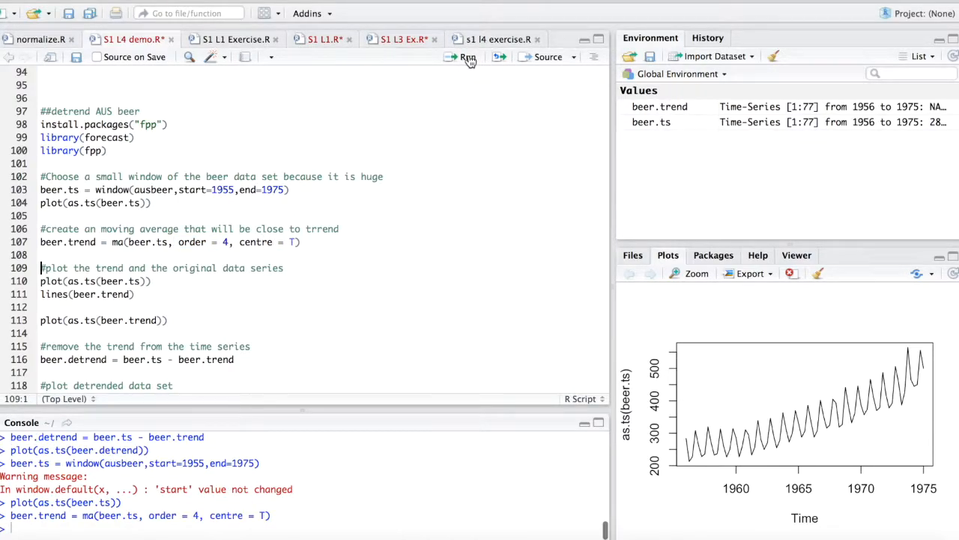
left_click(464, 57)
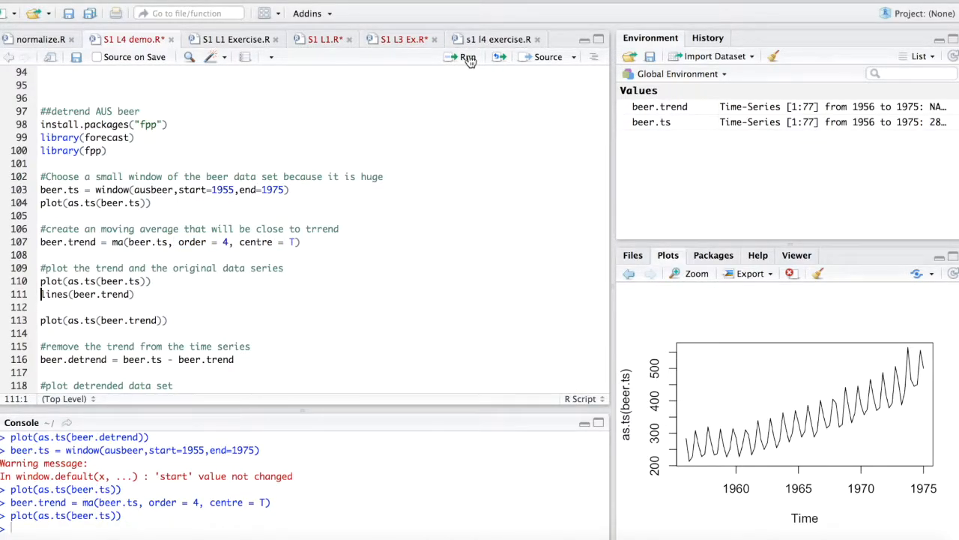
left_click(462, 57)
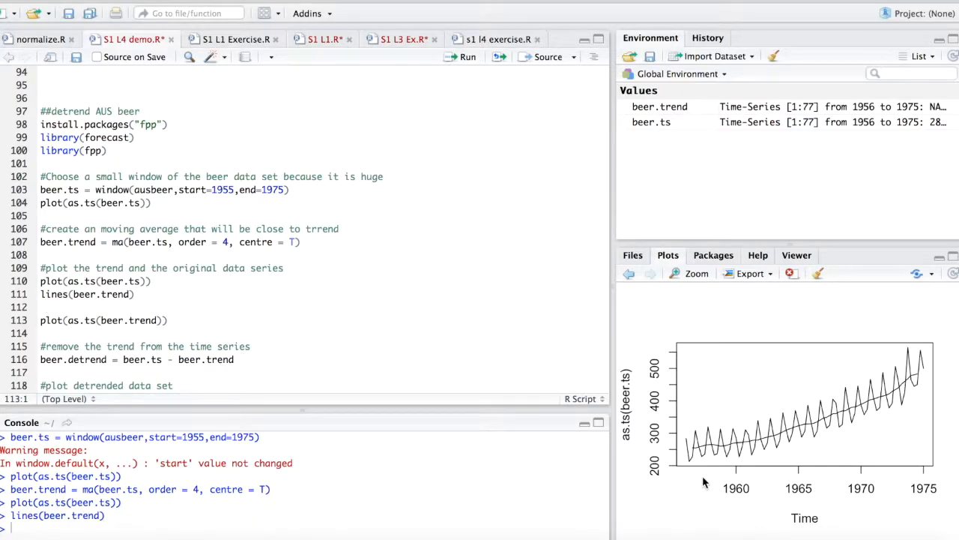
mouse_move(733, 438)
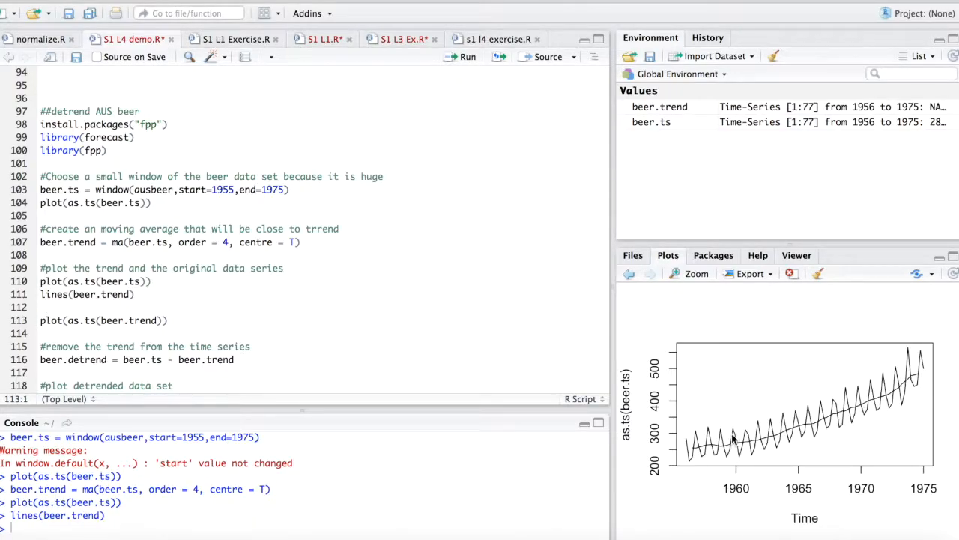
mouse_move(767, 419)
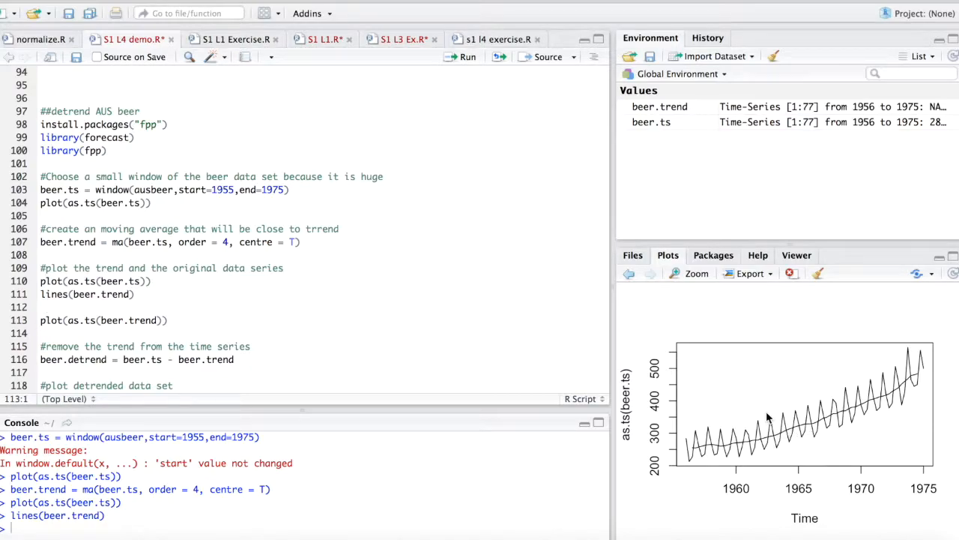
mouse_move(906, 374)
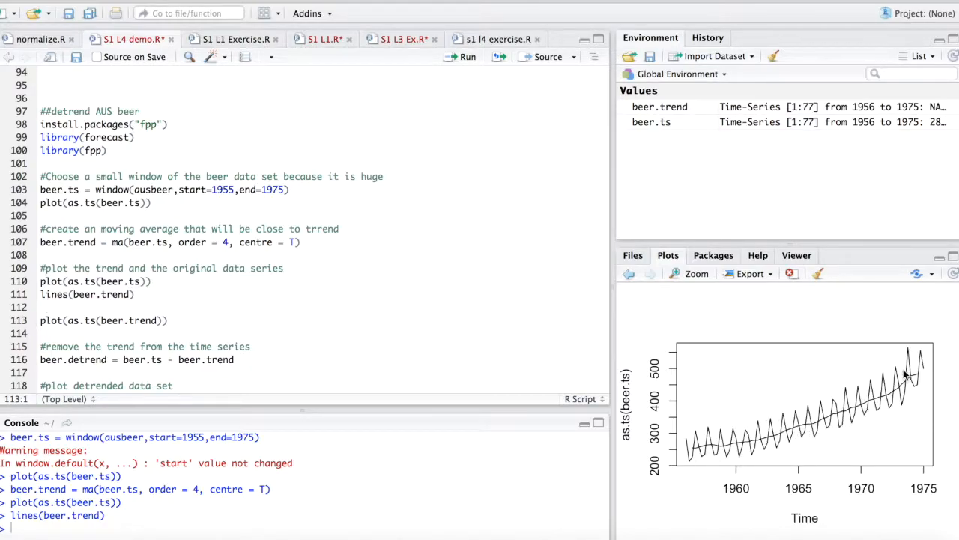
mouse_move(881, 402)
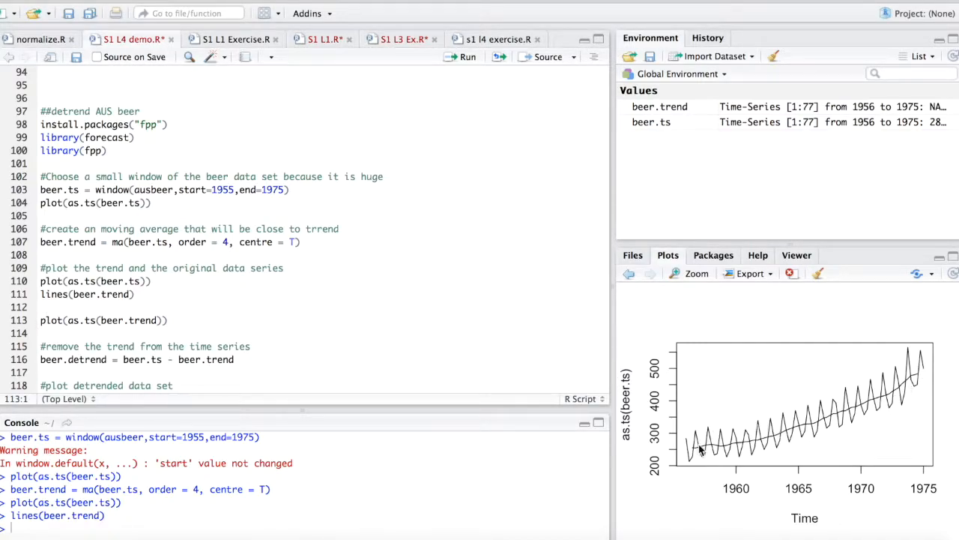
mouse_move(808, 405)
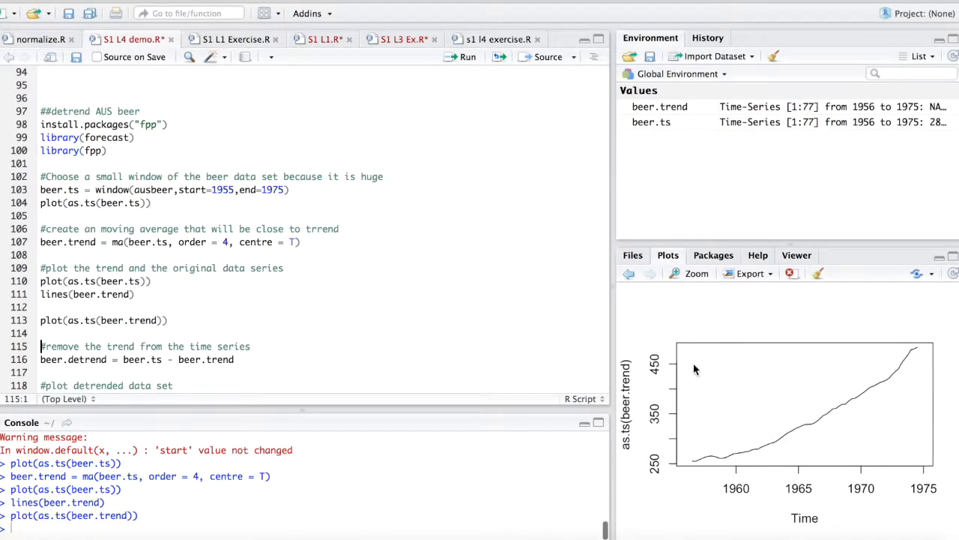
mouse_move(285, 420)
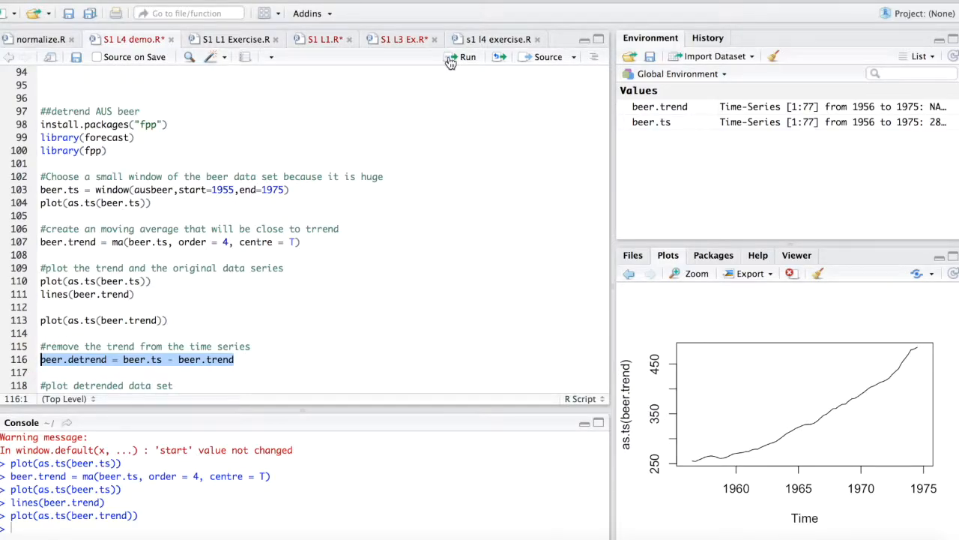
Step: Run the line computing beer.detrend by subtracting the moving-average trend from the series
left_click(468, 57)
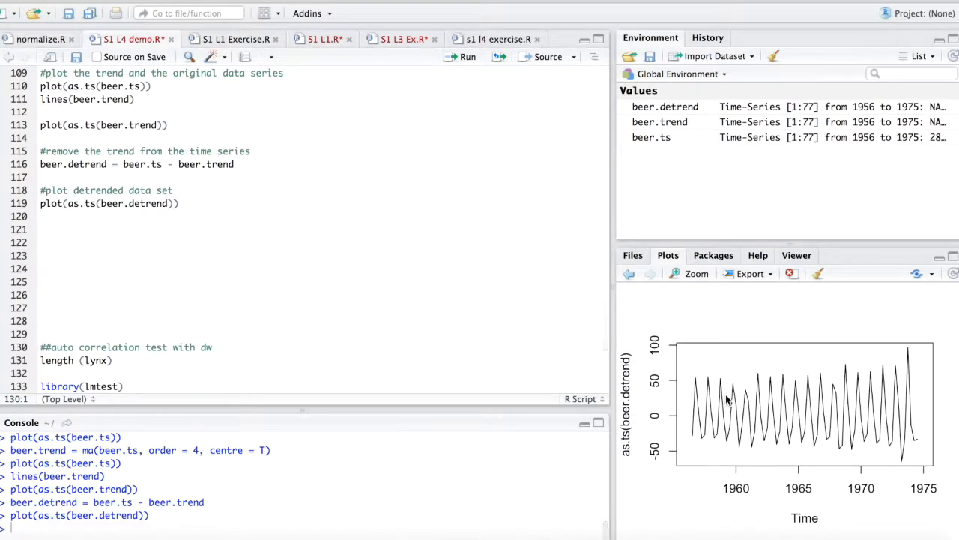
mouse_move(712, 449)
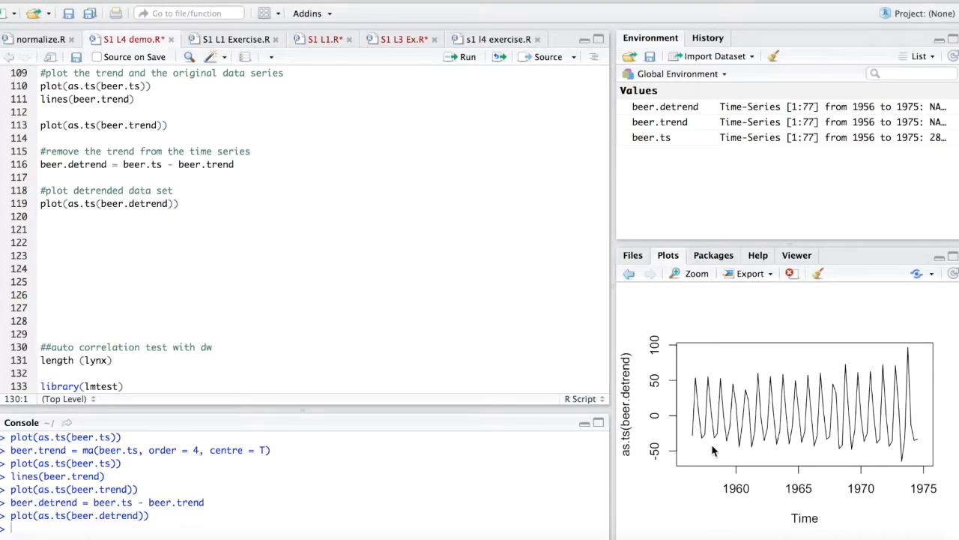
mouse_move(765, 377)
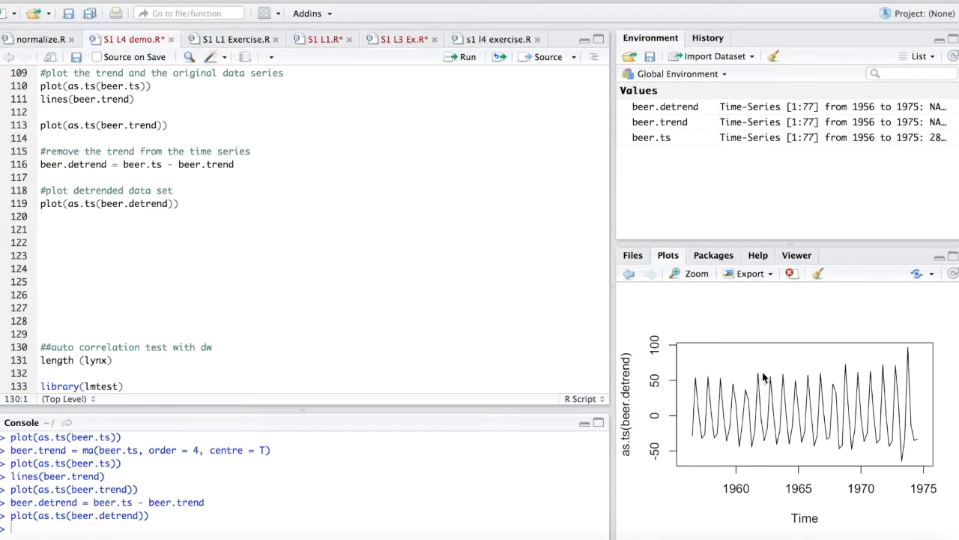
mouse_move(822, 388)
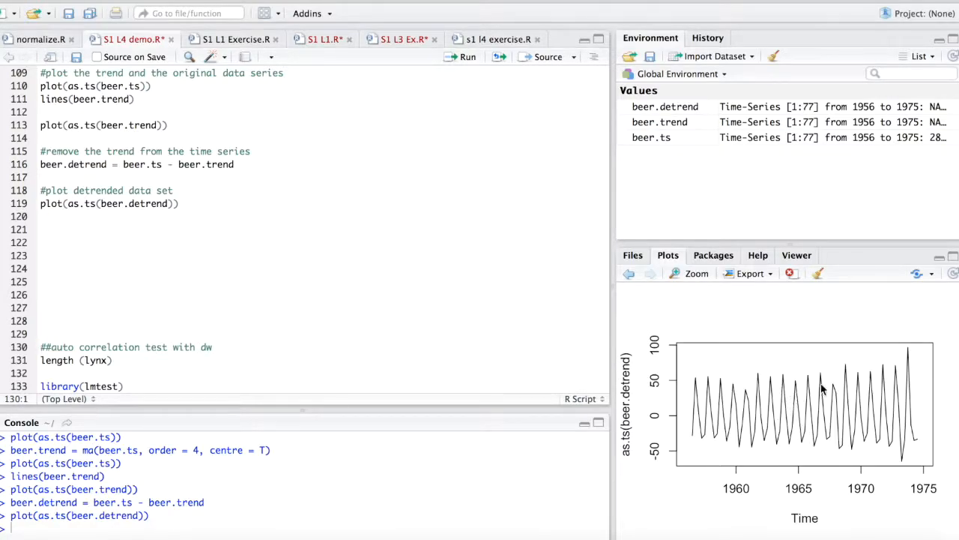
mouse_move(837, 372)
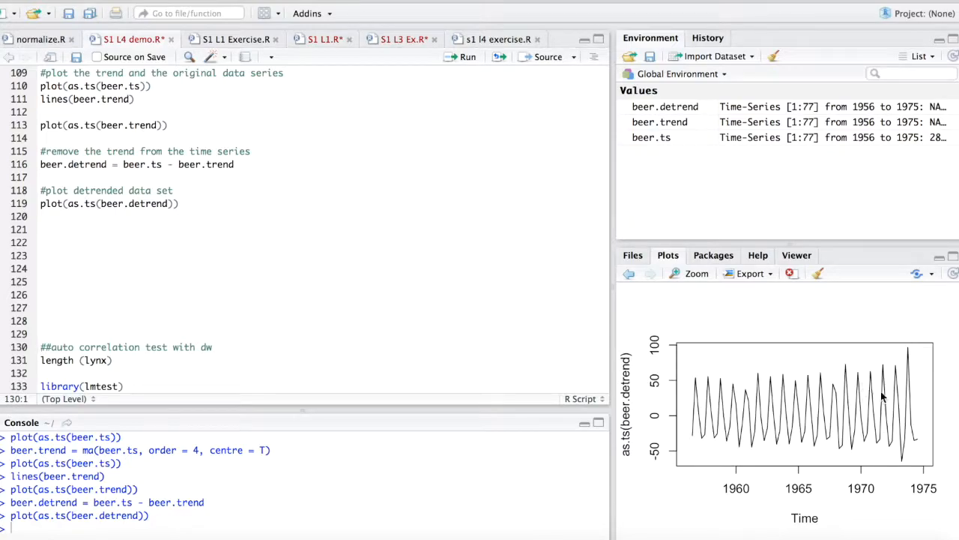
mouse_move(906, 483)
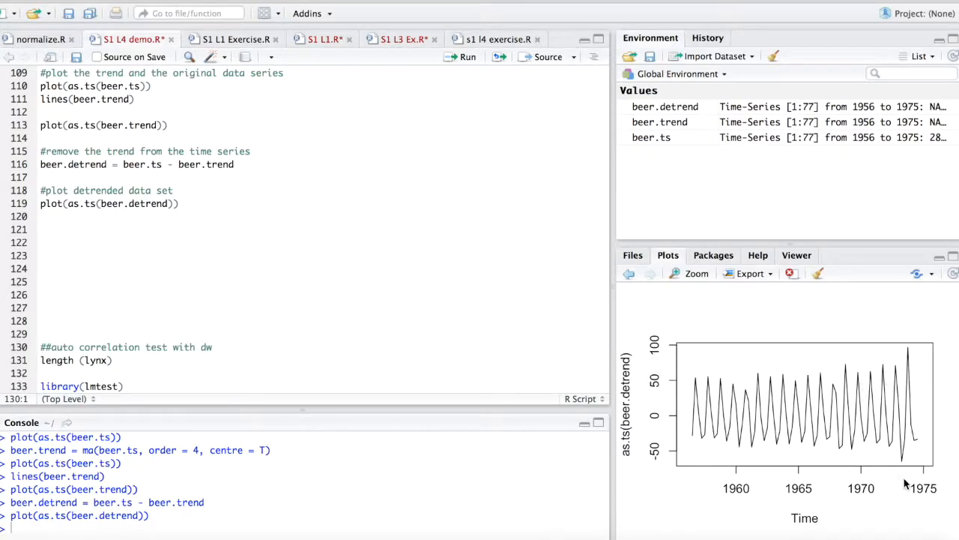
mouse_move(702, 428)
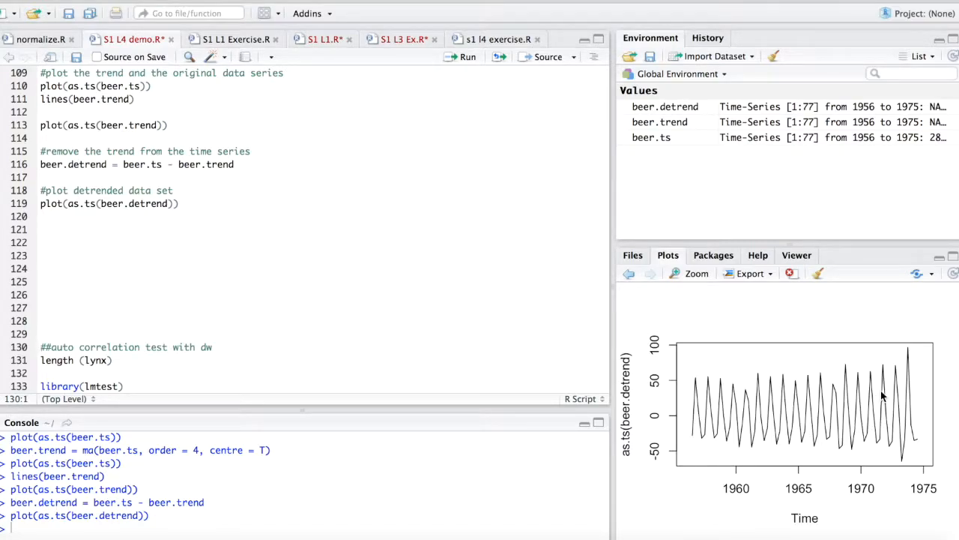
mouse_move(742, 423)
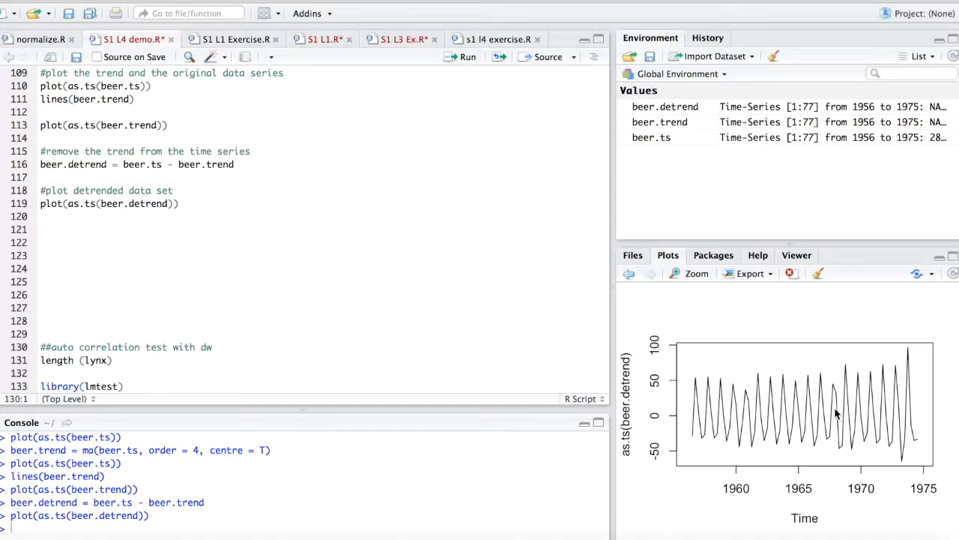
mouse_move(812, 407)
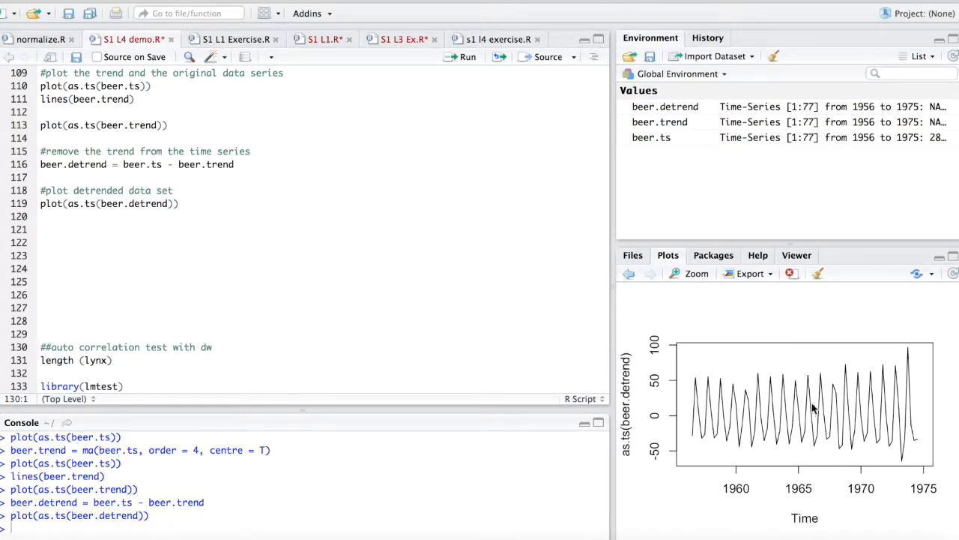
mouse_move(832, 405)
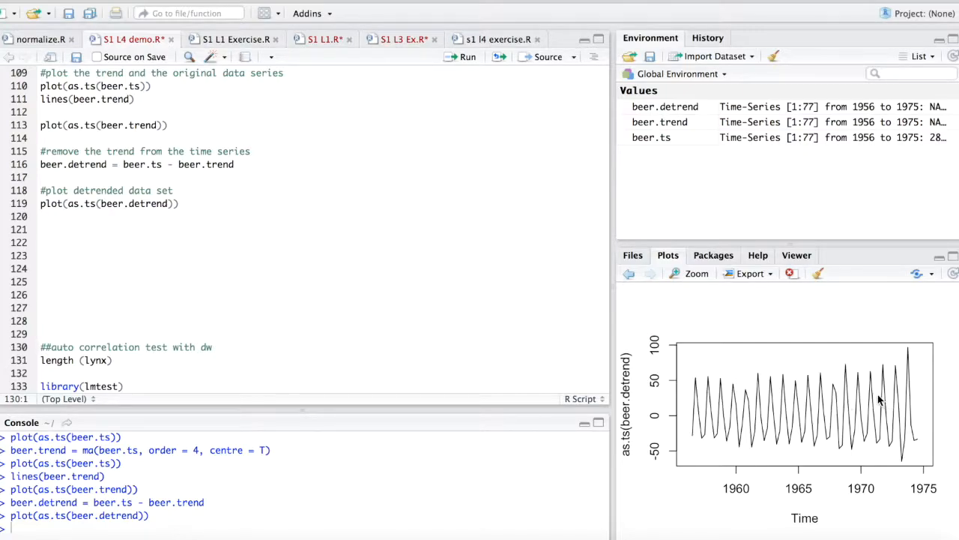
mouse_move(847, 405)
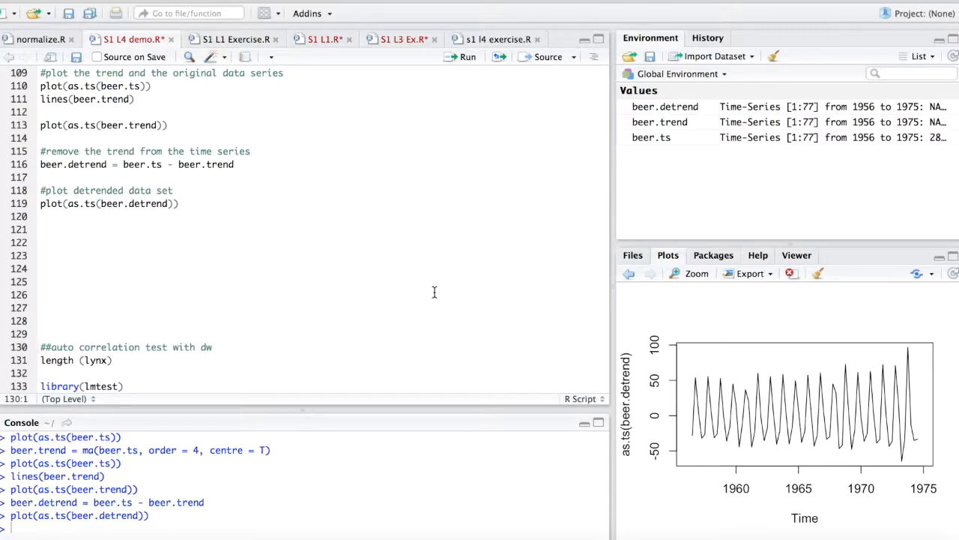
mouse_move(459, 336)
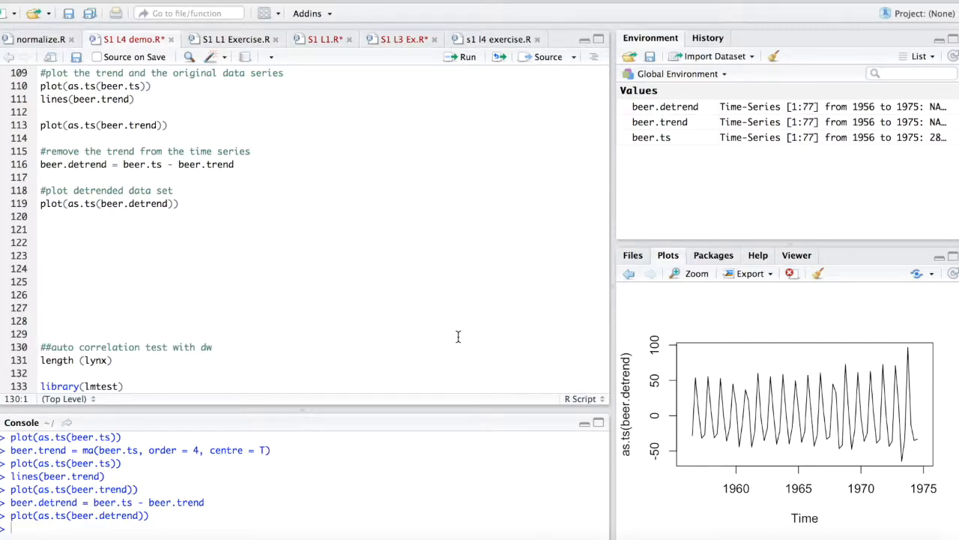
mouse_move(266, 372)
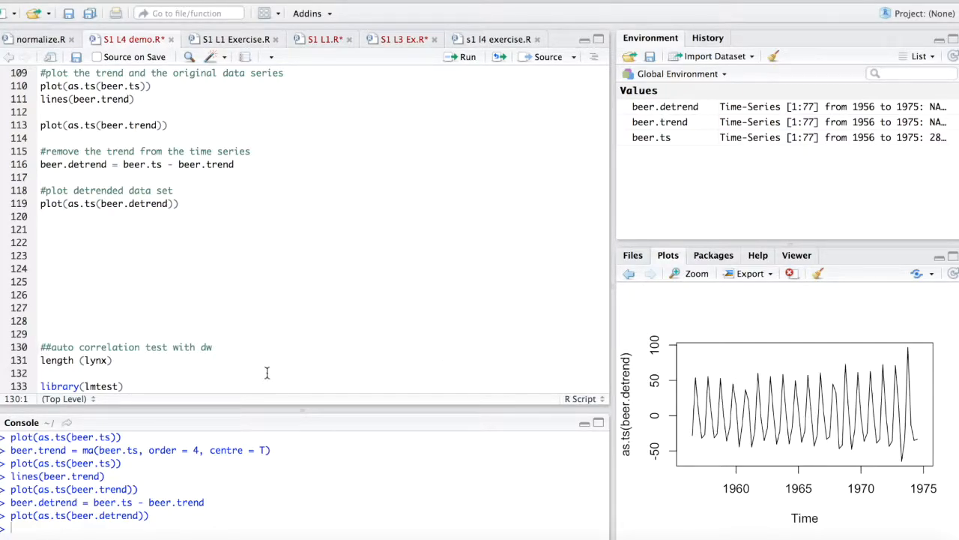
mouse_move(382, 354)
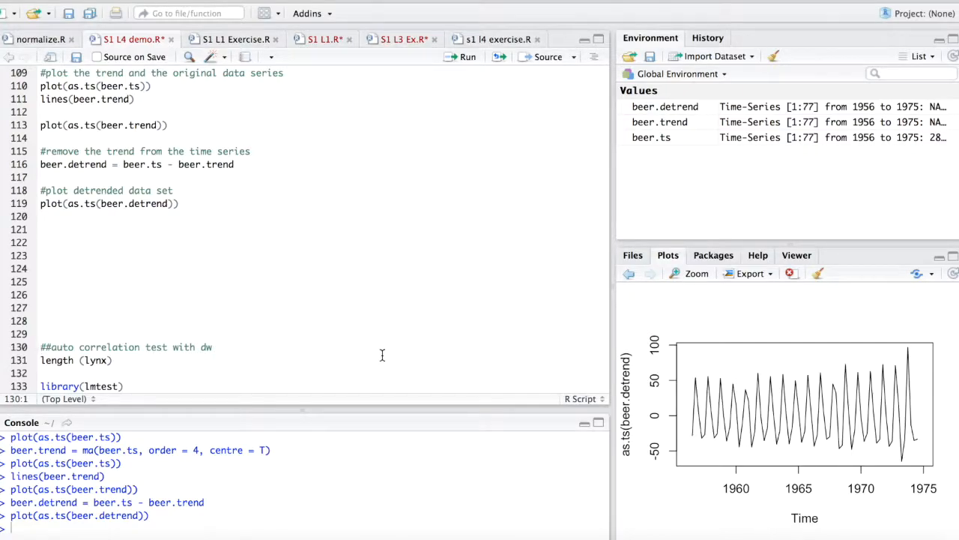
mouse_move(393, 382)
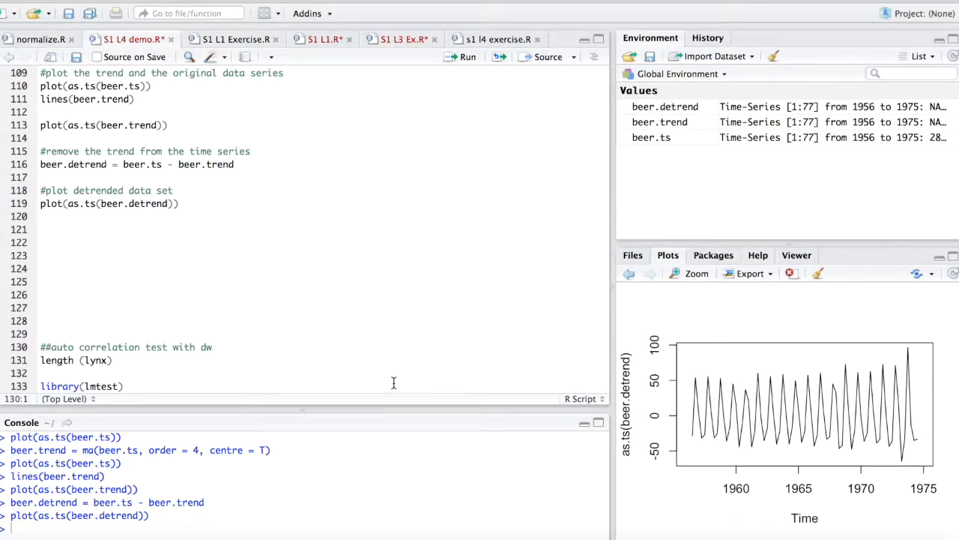
mouse_move(776, 413)
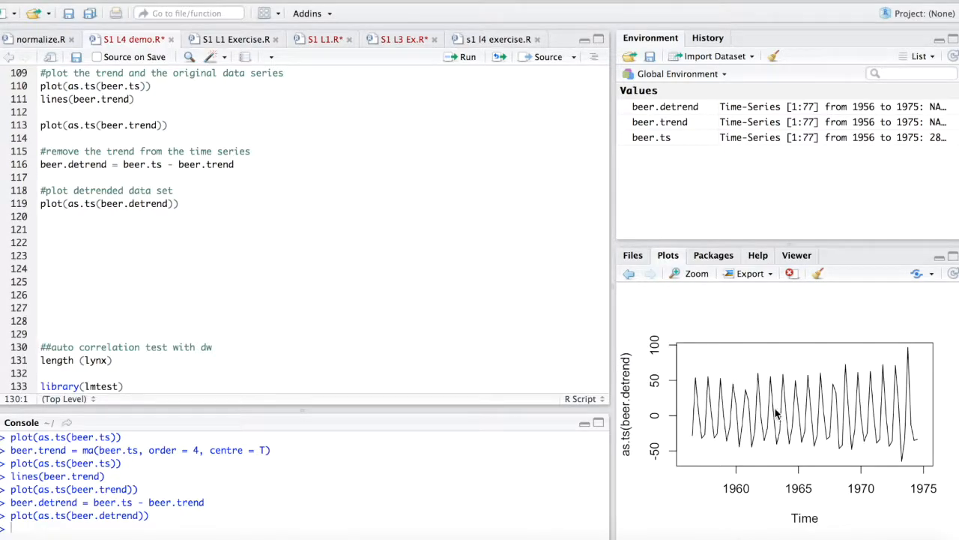
mouse_move(768, 410)
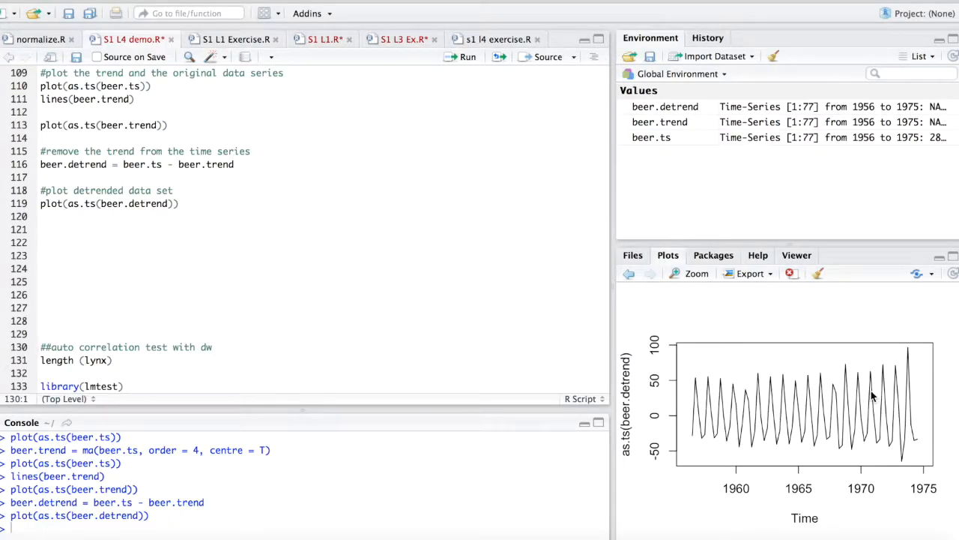
mouse_move(945, 405)
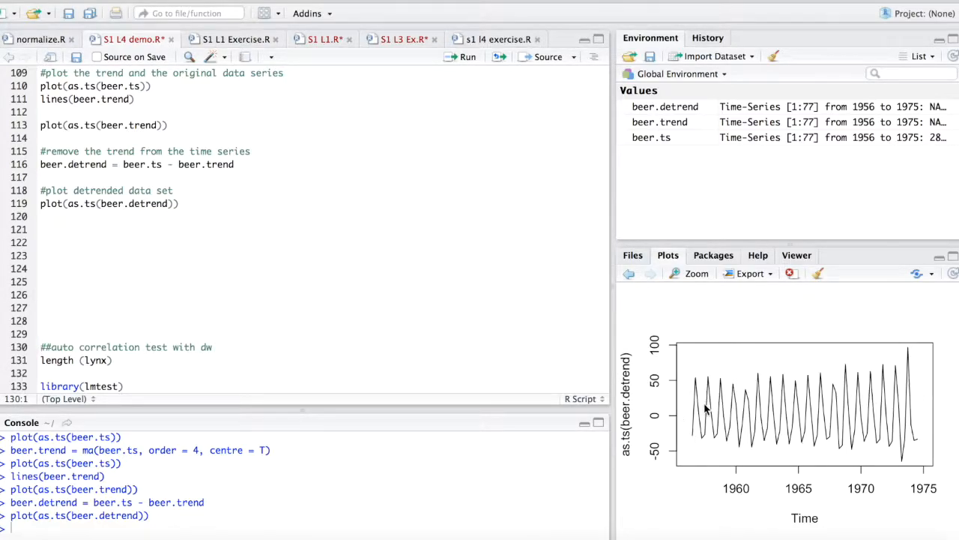
mouse_move(612, 350)
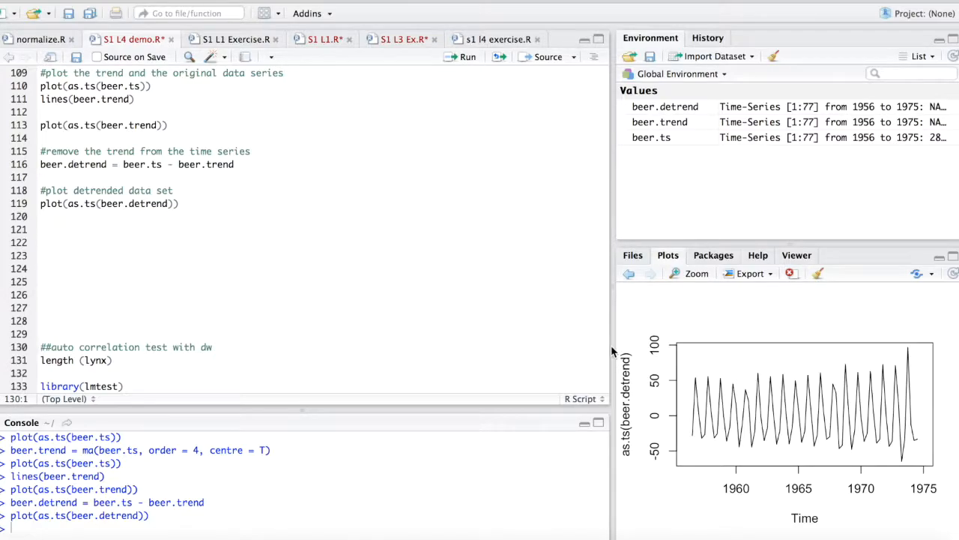
mouse_move(596, 325)
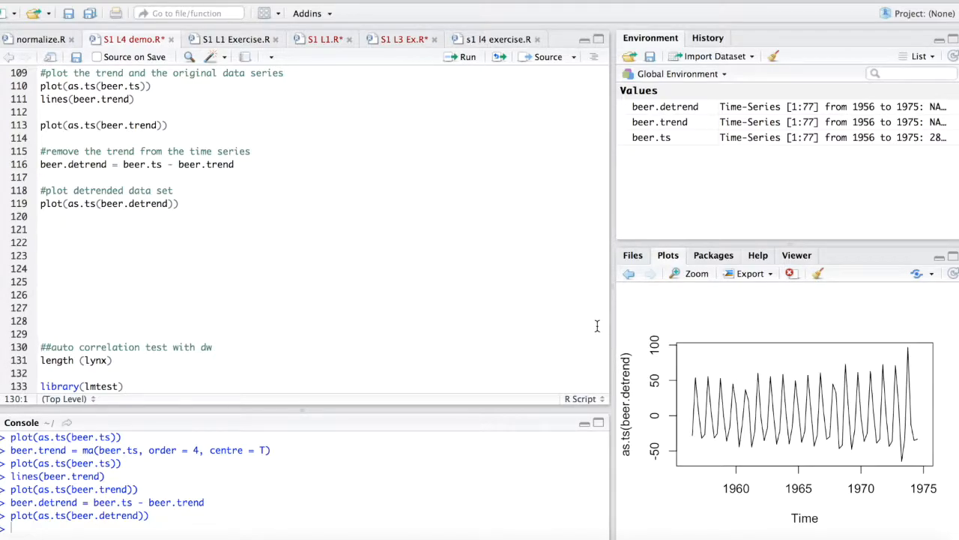
mouse_move(613, 333)
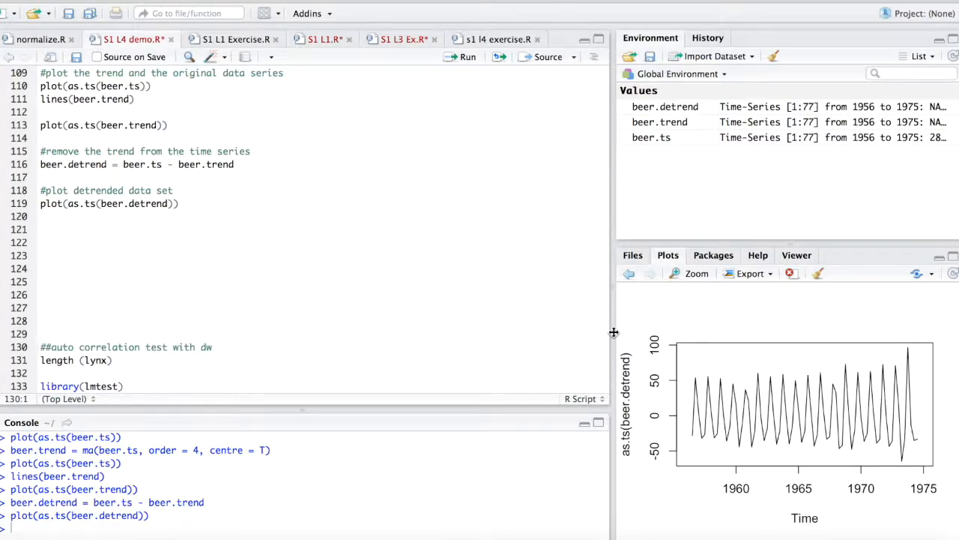
mouse_move(554, 175)
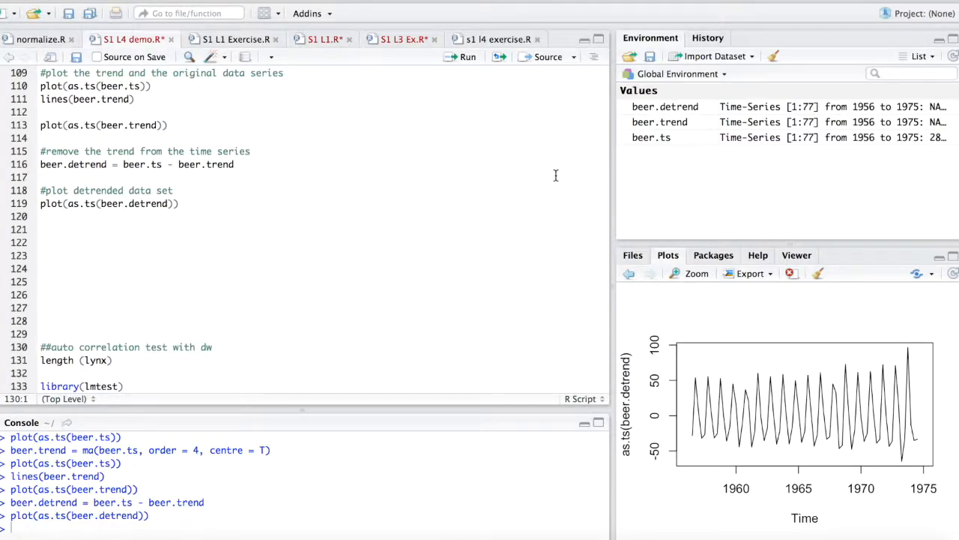